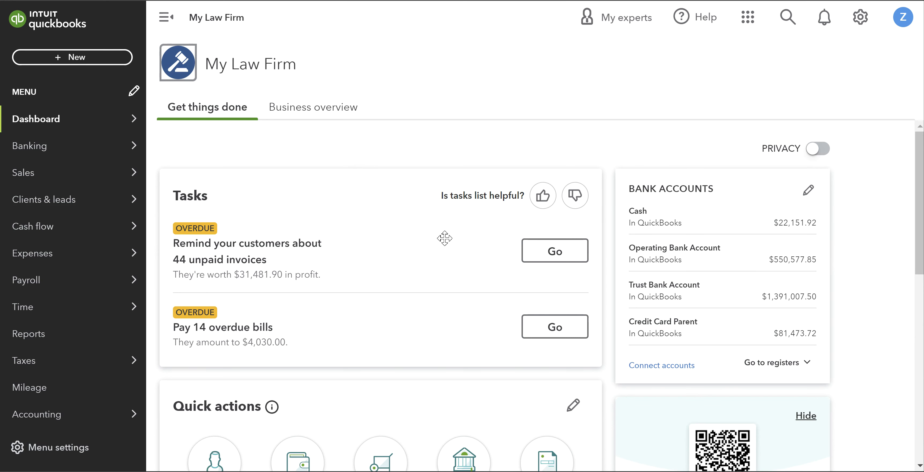
{"action": "mouse_move", "coordinate": [75, 361]}
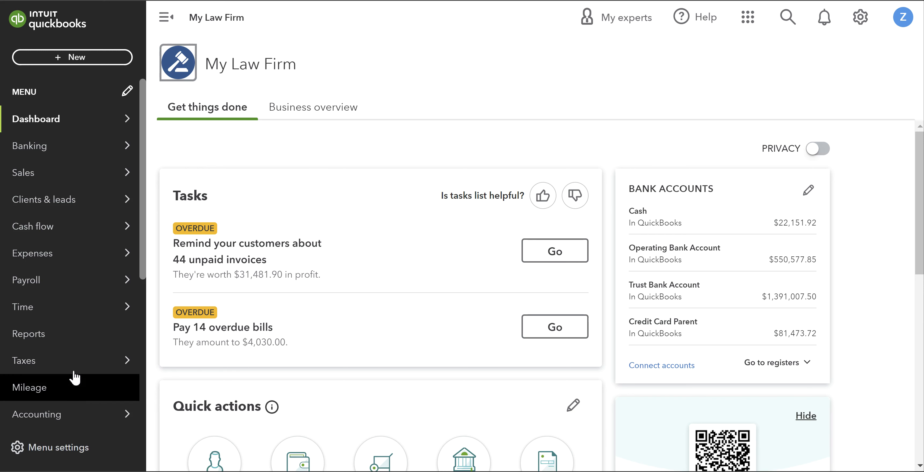
Filter the chart of accounts by 'advan' to show the Advanced Case Costs account.
{"action": "left_click", "coordinate": [37, 413]}
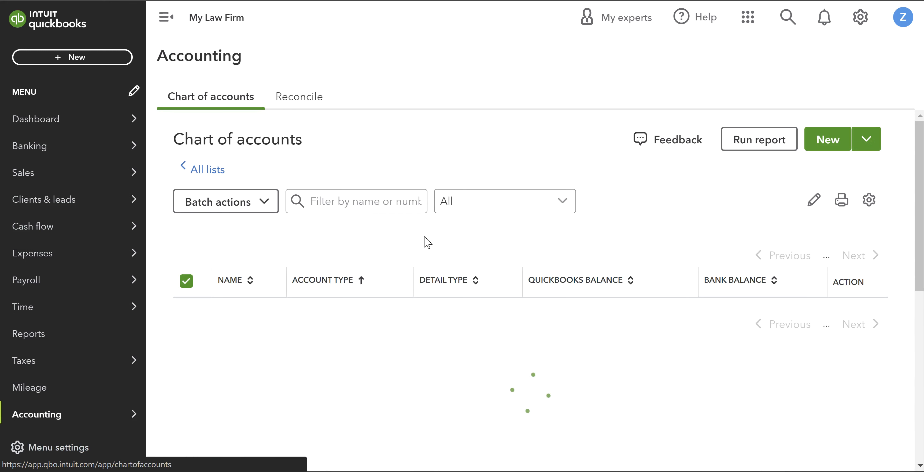
{"action": "left_click", "coordinate": [357, 201]}
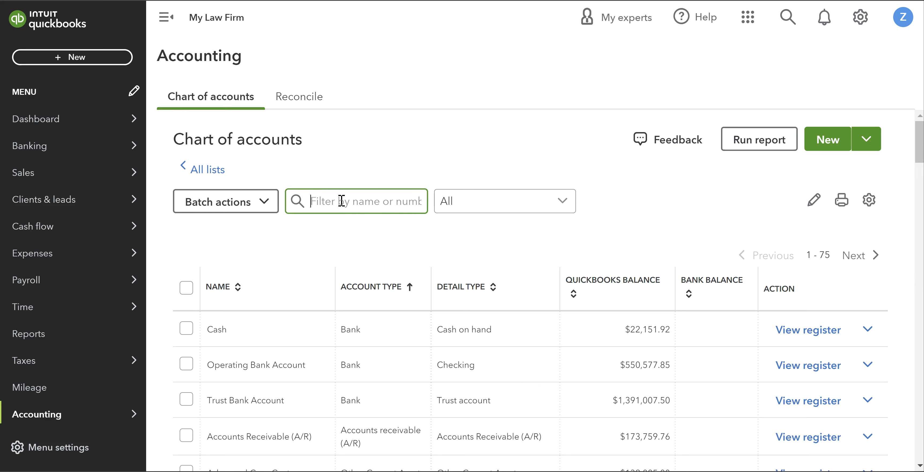
{"action": "type", "text": "advan"}
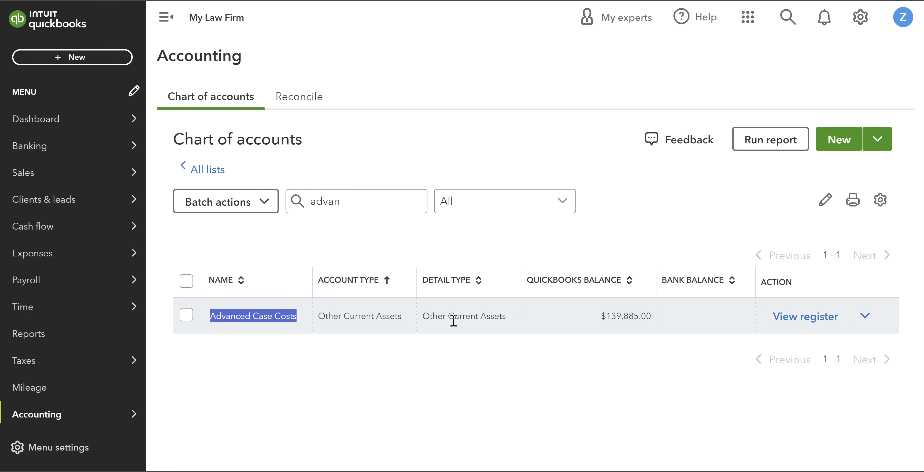
{"action": "mouse_move", "coordinate": [63, 284]}
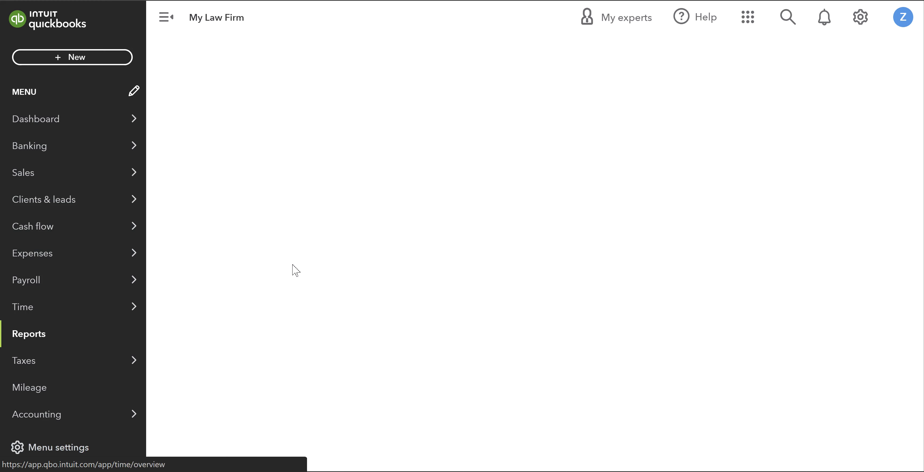
Run the Balance Sheet from the report list's Favorites.
{"action": "left_click", "coordinate": [29, 333]}
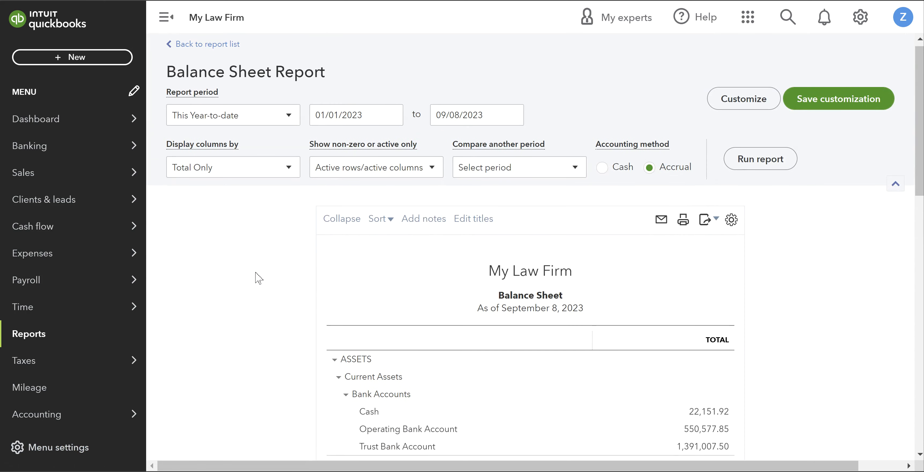
{"action": "mouse_move", "coordinate": [210, 50]}
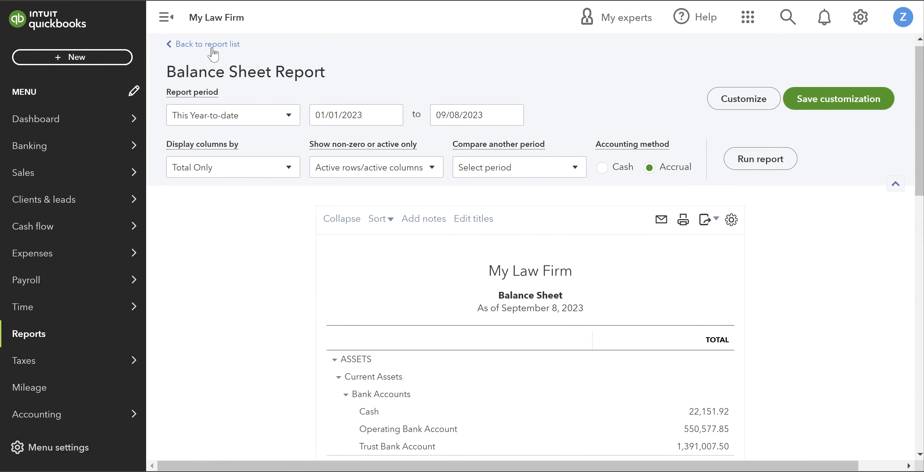
{"action": "left_click", "coordinate": [206, 44]}
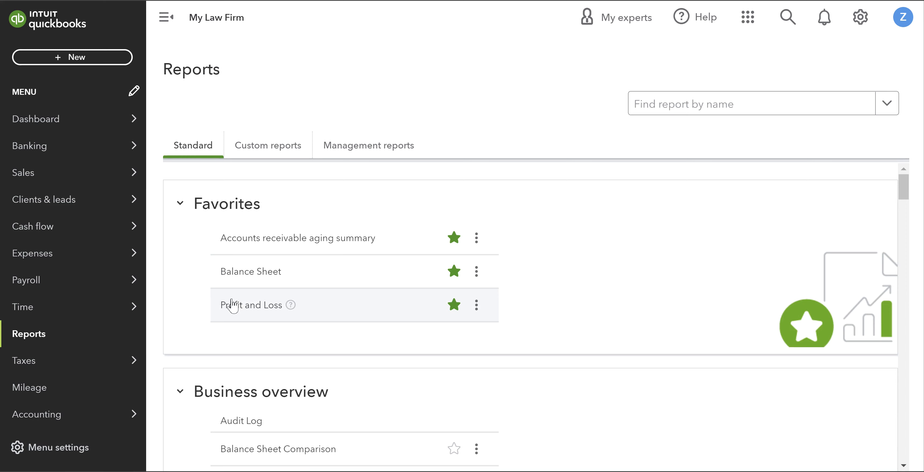
{"action": "left_click", "coordinate": [251, 305]}
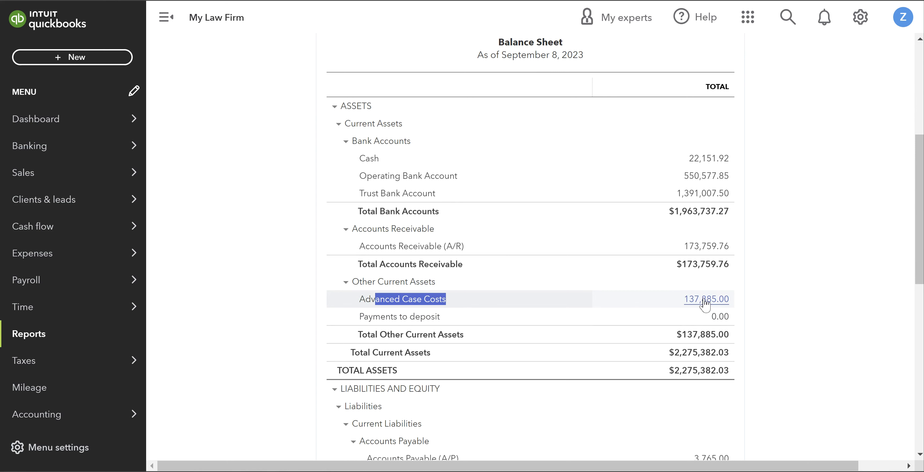
Drill into Advanced Case Costs in classic view and set the report period to All Dates.
{"action": "left_click", "coordinate": [706, 299]}
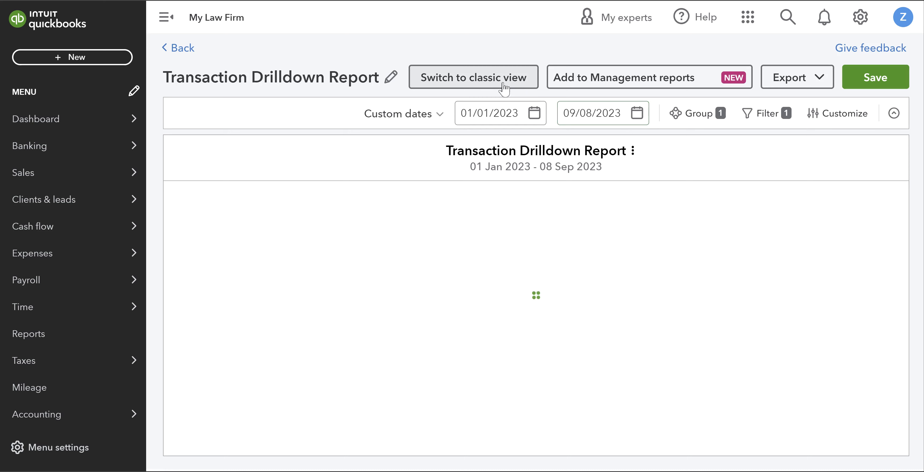
{"action": "left_click", "coordinate": [474, 77]}
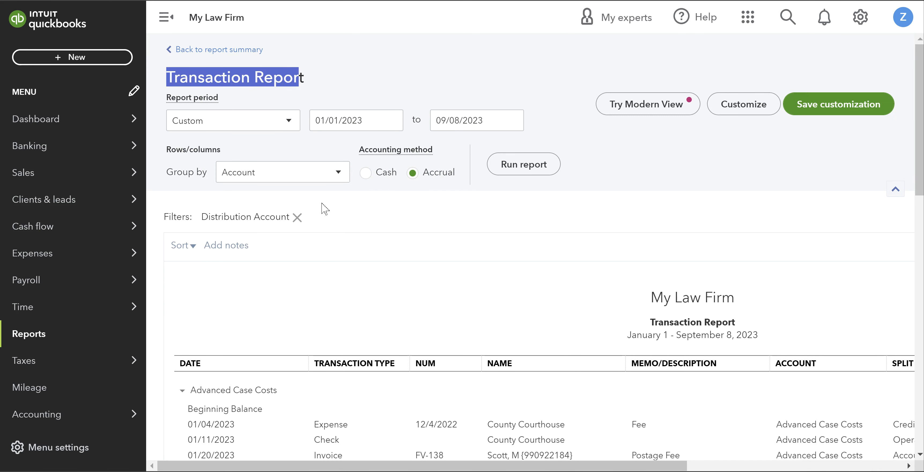
{"action": "left_click", "coordinate": [233, 120]}
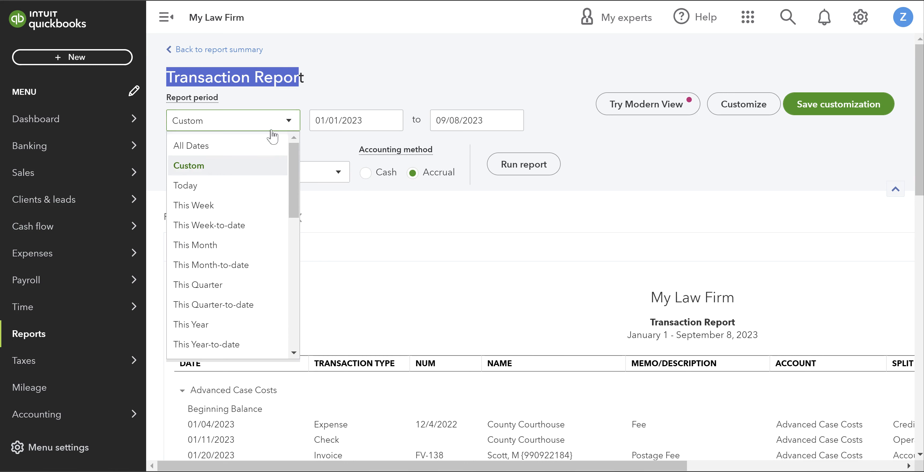
{"action": "left_click", "coordinate": [191, 146]}
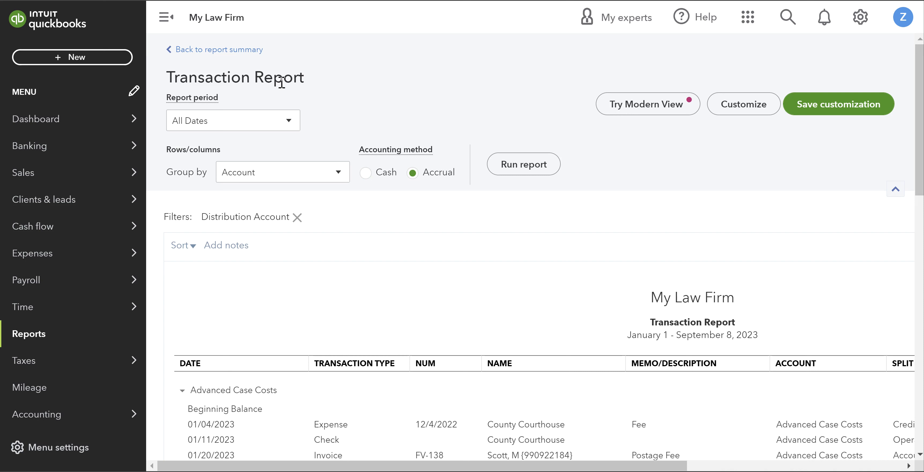
{"action": "mouse_move", "coordinate": [341, 120]}
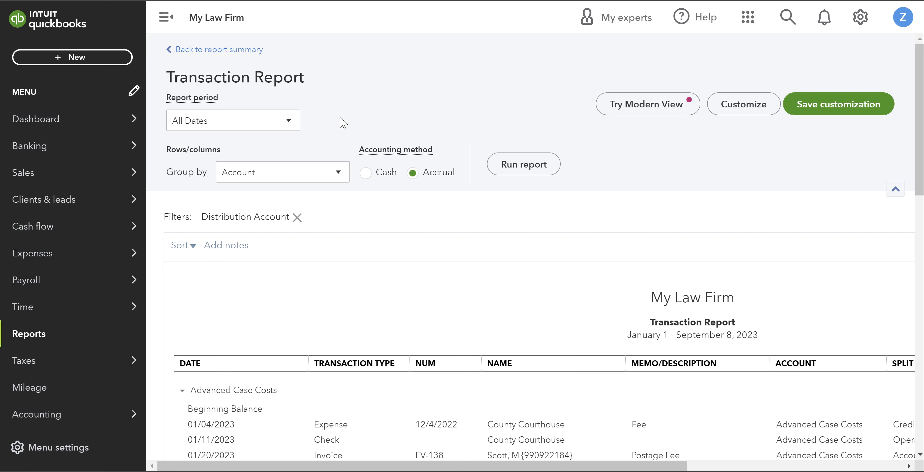
Group the Transaction Report by Client and review the grouped rows.
{"action": "left_click", "coordinate": [283, 172]}
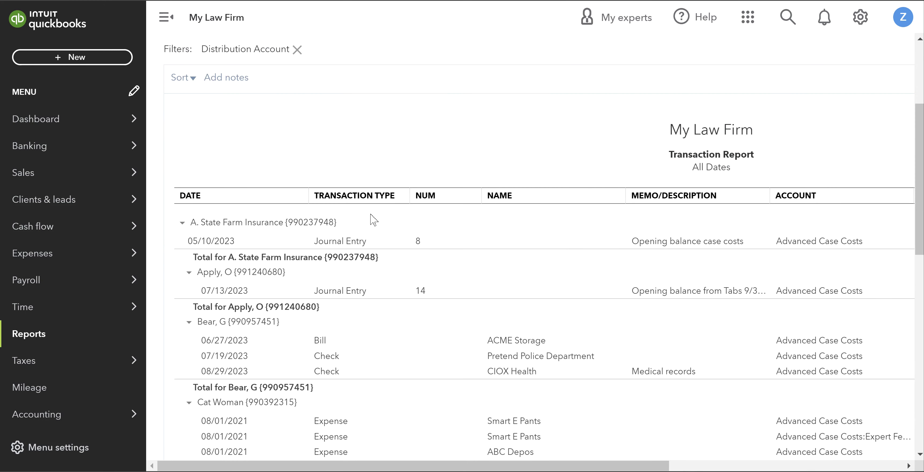
{"action": "scroll", "scroll_direction": "down", "scroll_amount": 3}
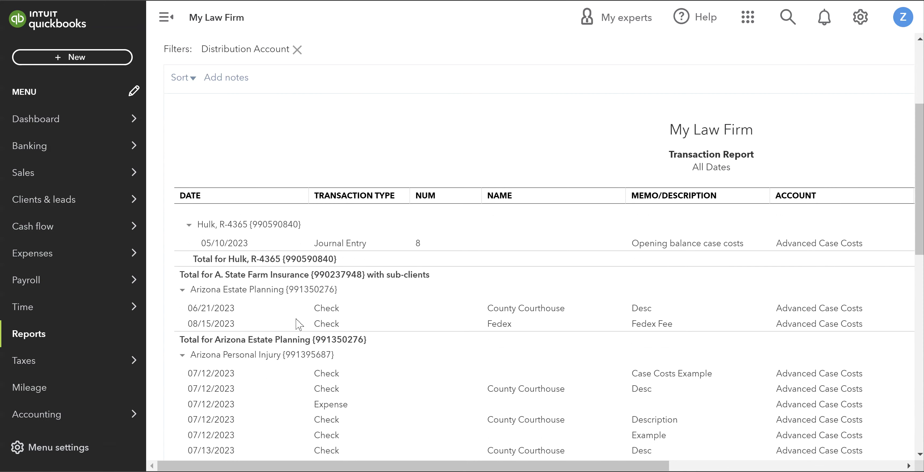
{"action": "scroll", "scroll_direction": "down", "scroll_amount": 3}
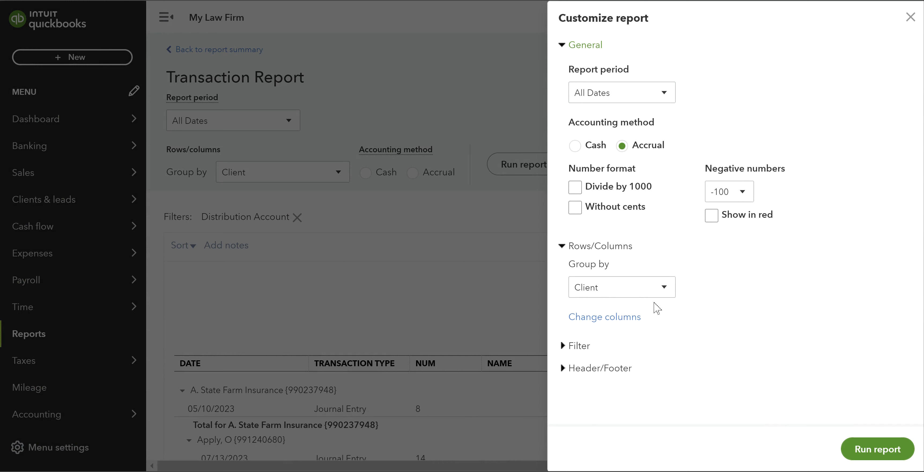
{"action": "mouse_move", "coordinate": [612, 346]}
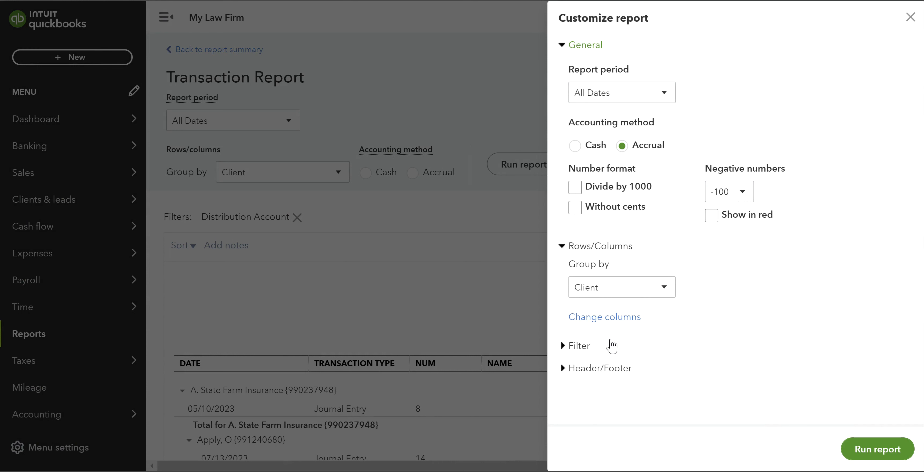
Remove the Account and Split columns and rerun the report.
{"action": "left_click", "coordinate": [605, 317]}
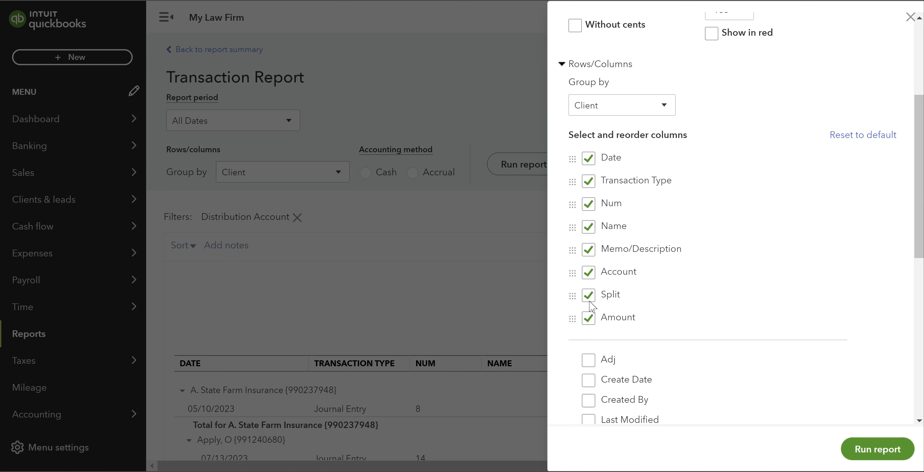
{"action": "left_click", "coordinate": [589, 295]}
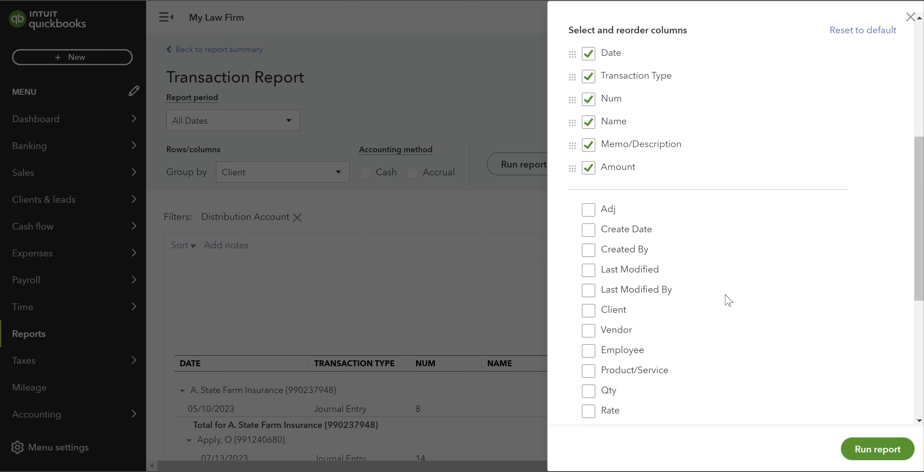
{"action": "scroll", "scroll_direction": "down", "scroll_amount": 3}
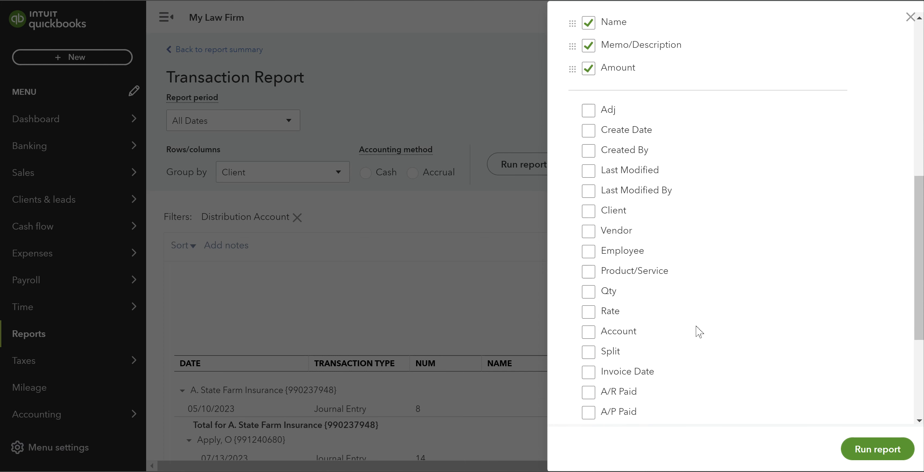
{"action": "scroll", "scroll_direction": "down", "scroll_amount": 3}
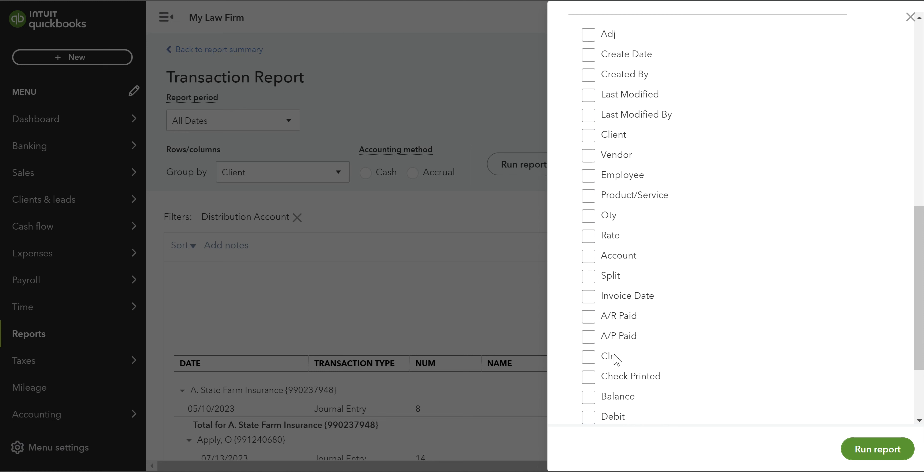
{"action": "mouse_move", "coordinate": [723, 330]}
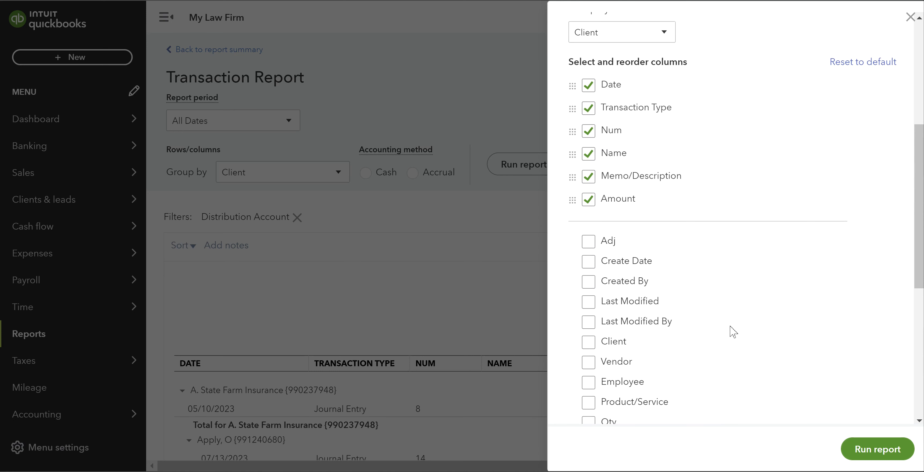
{"action": "mouse_move", "coordinate": [368, 208]}
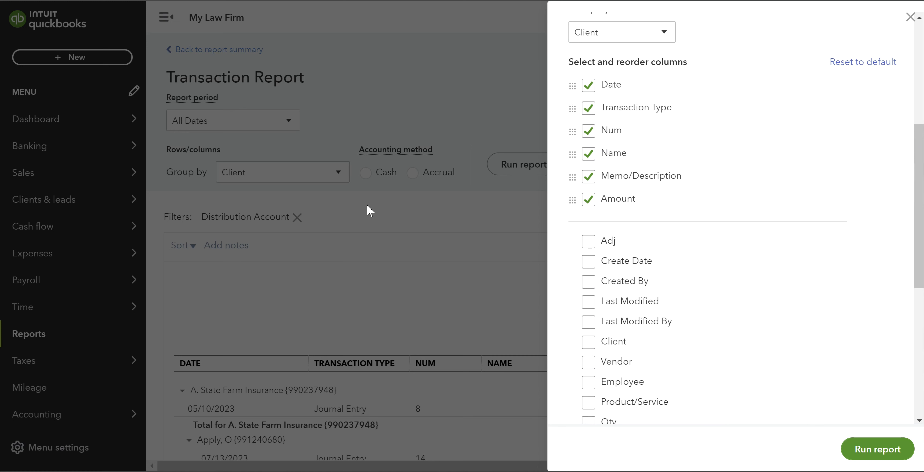
{"action": "mouse_move", "coordinate": [748, 401]}
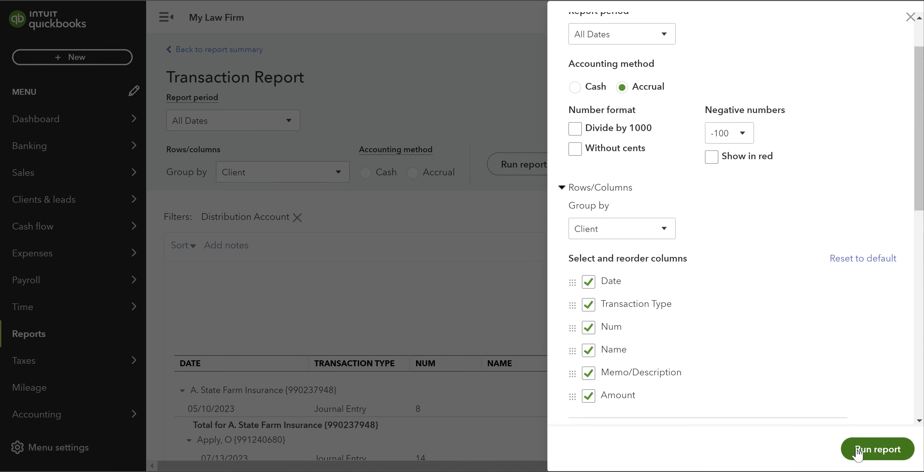
{"action": "left_click", "coordinate": [877, 448]}
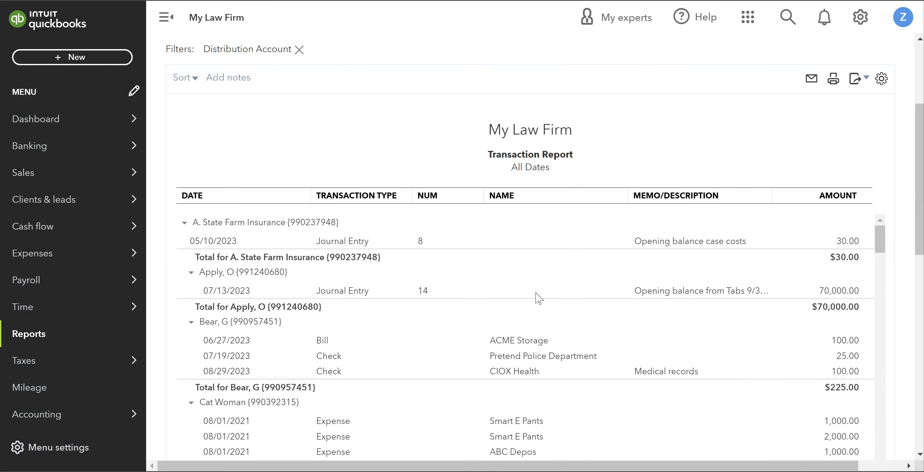
{"action": "scroll", "scroll_direction": "down", "scroll_amount": 3}
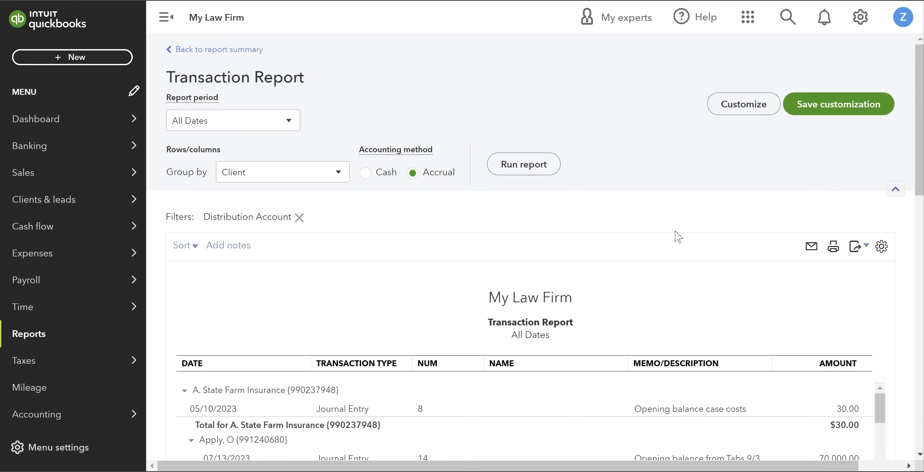
{"action": "left_click", "coordinate": [839, 104]}
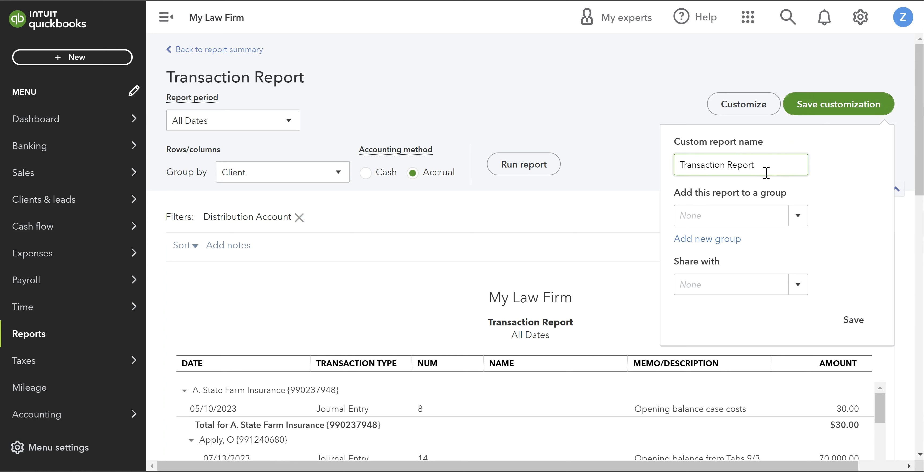
Enter the custom report name 'Advanced Case Costs by Client', fixing a typo along the way.
{"action": "type", "text": "Adva"}
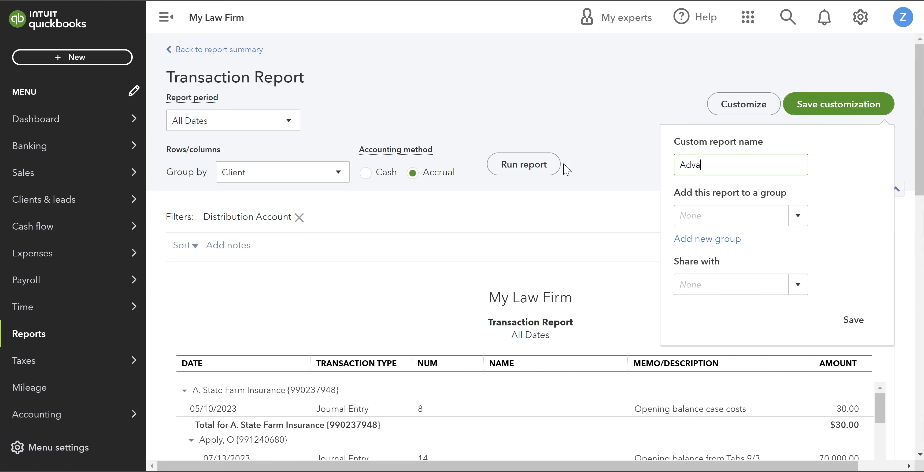
{"action": "type", "text": "dvanced Case COs"}
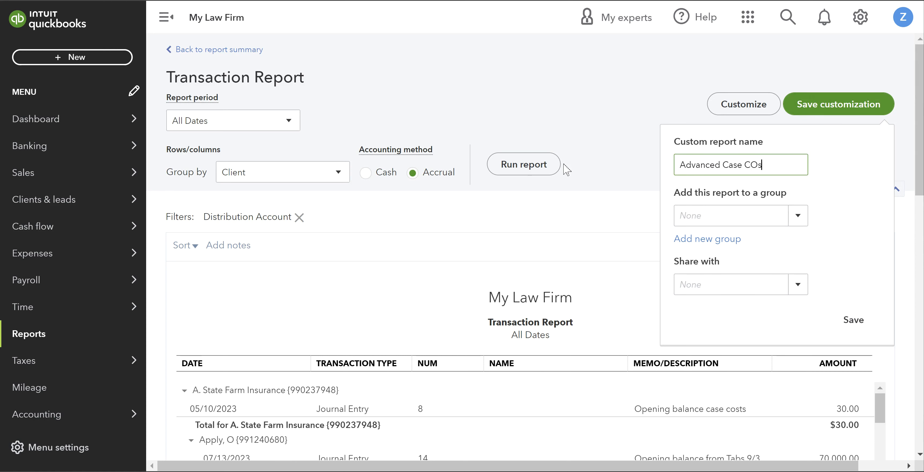
{"action": "key", "text": "BackSpace"}
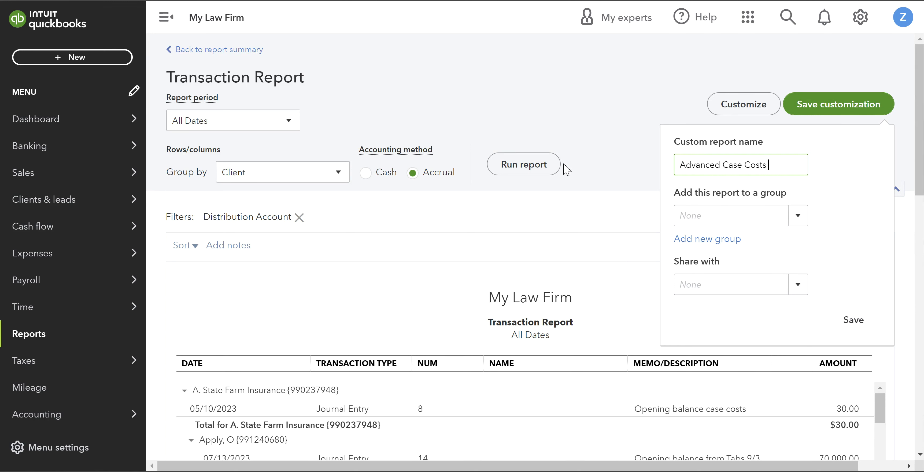
{"action": "type", "text": "by CLient"}
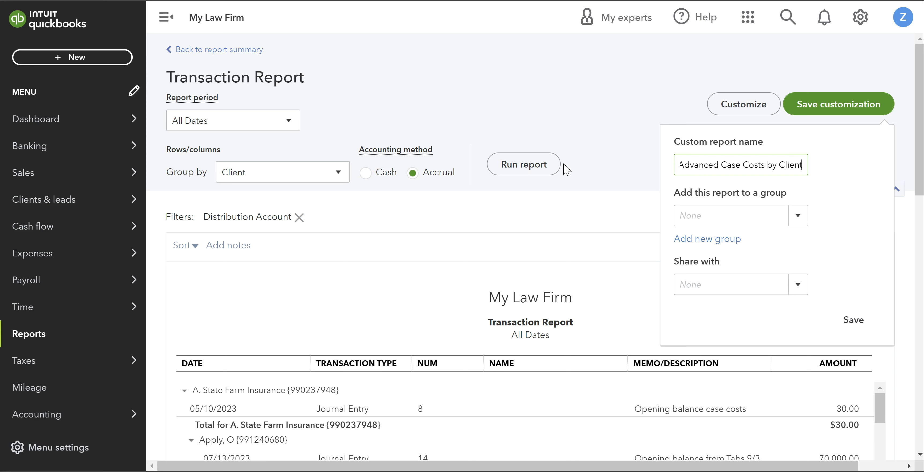
{"action": "mouse_move", "coordinate": [734, 183]}
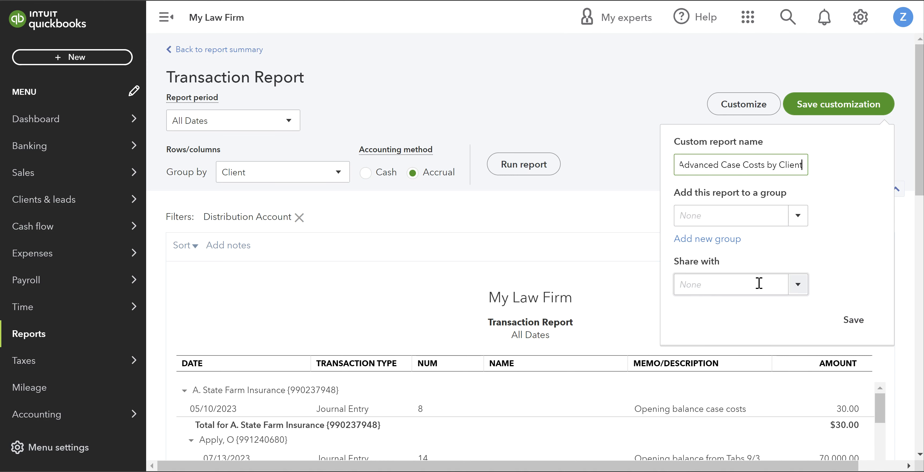
Share the custom report with All users and save it.
{"action": "left_click", "coordinate": [798, 283]}
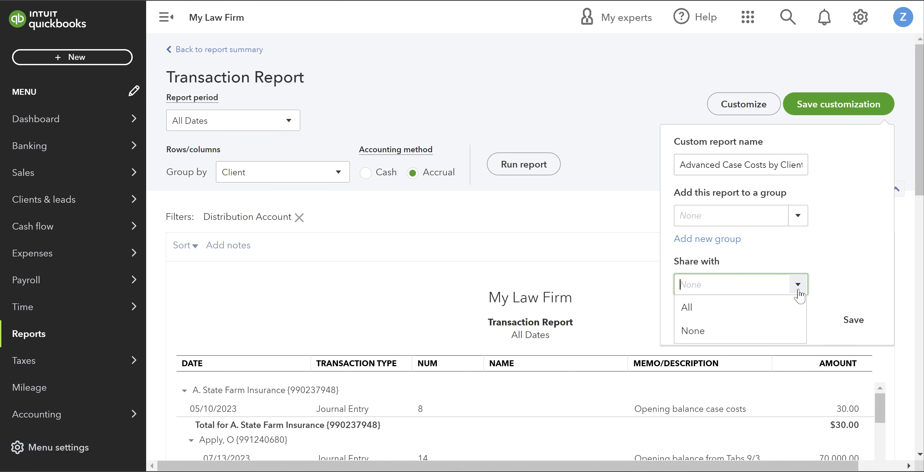
{"action": "mouse_move", "coordinate": [785, 296]}
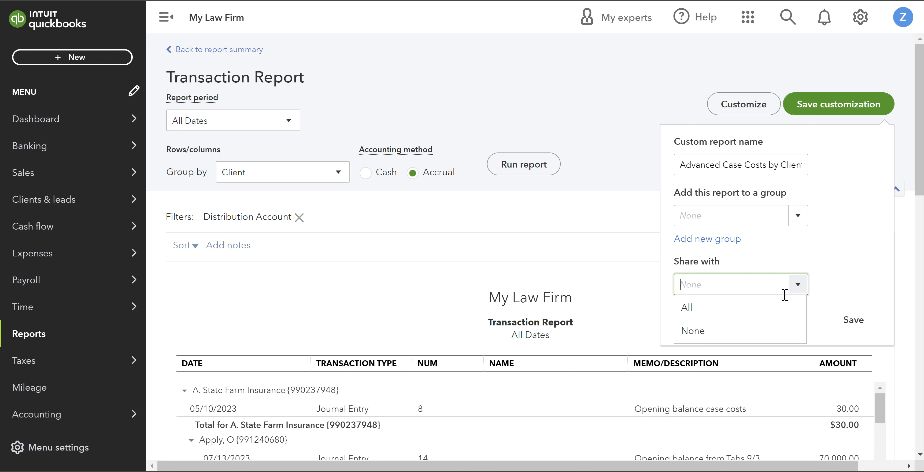
{"action": "left_click", "coordinate": [688, 307]}
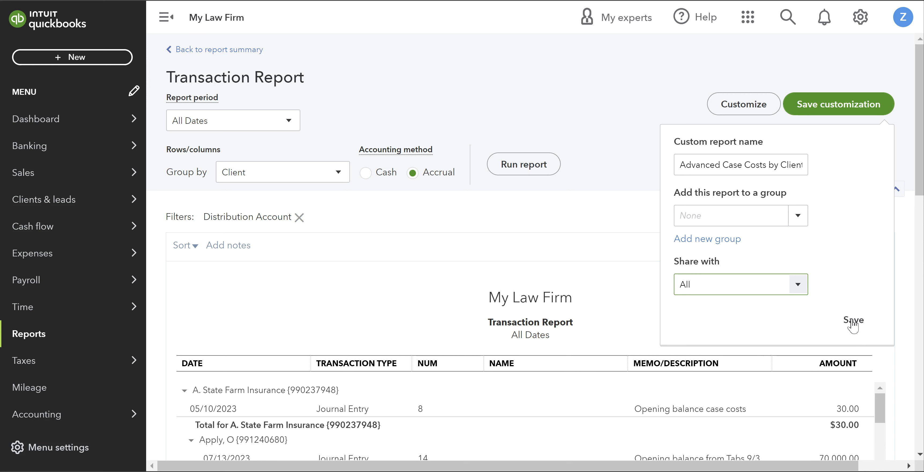
{"action": "left_click", "coordinate": [725, 164]}
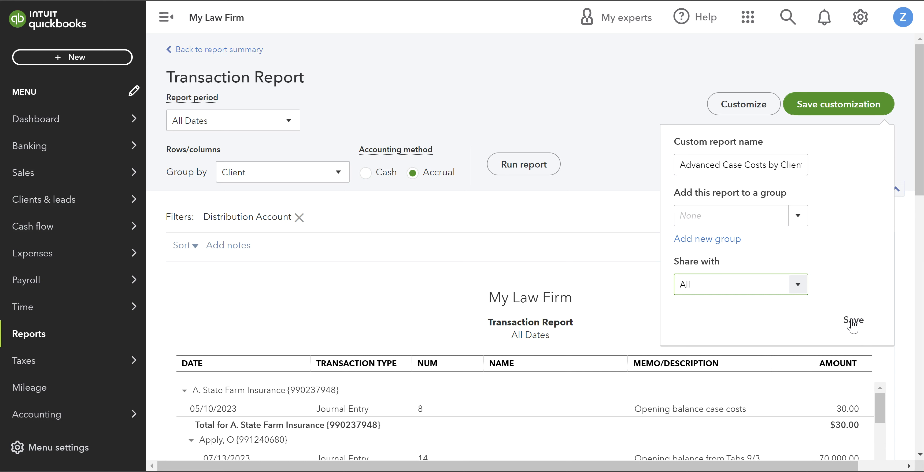
{"action": "left_click", "coordinate": [854, 319]}
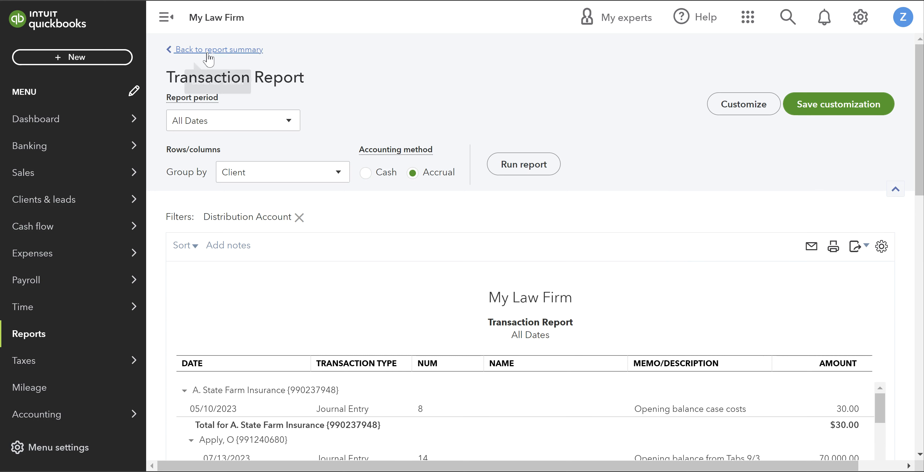
Run Advanced Case Costs by Client from the Custom reports tab and bring up its Customize panel.
{"action": "left_click", "coordinate": [217, 49]}
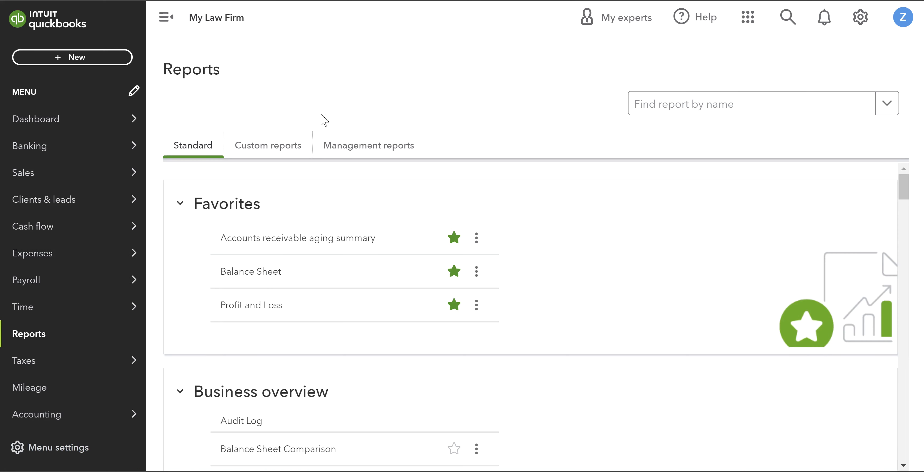
{"action": "left_click", "coordinate": [268, 145]}
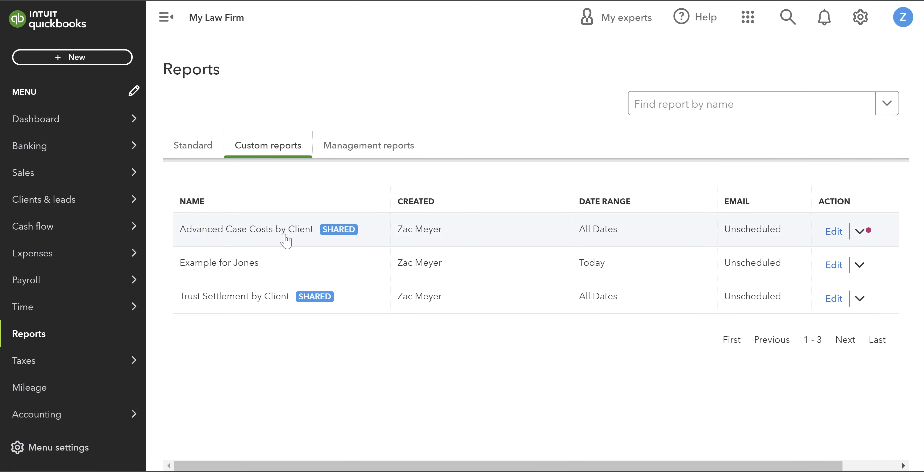
{"action": "mouse_move", "coordinate": [569, 278]}
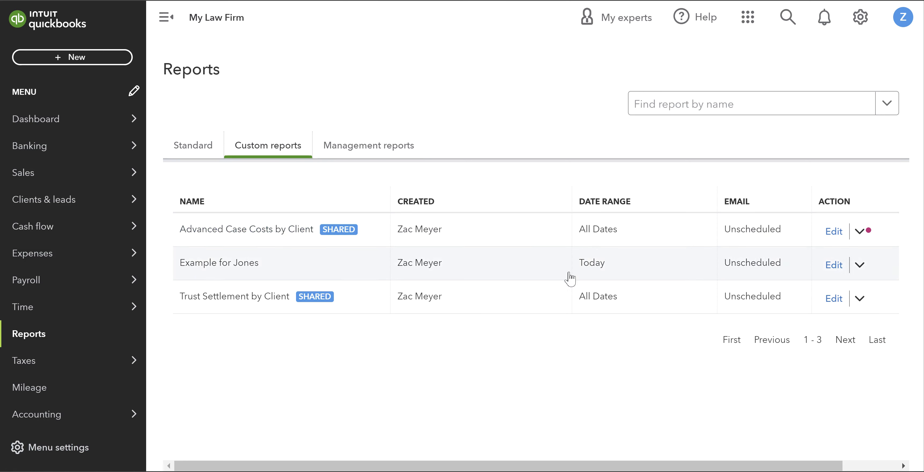
{"action": "mouse_move", "coordinate": [461, 320]}
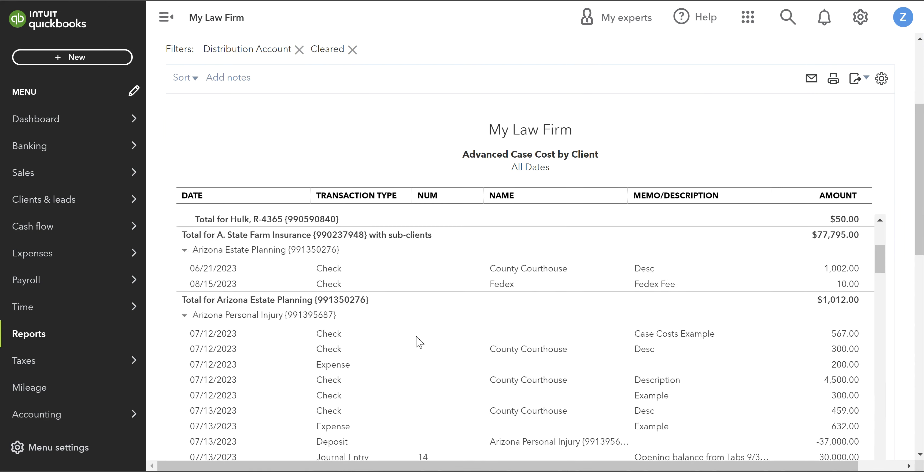
{"action": "scroll", "scroll_direction": "down", "scroll_amount": 3}
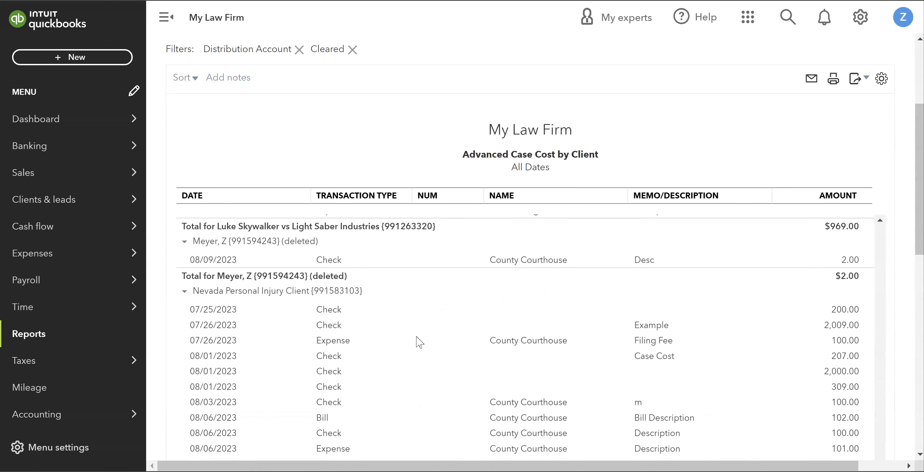
{"action": "scroll", "scroll_direction": "down", "scroll_amount": 3}
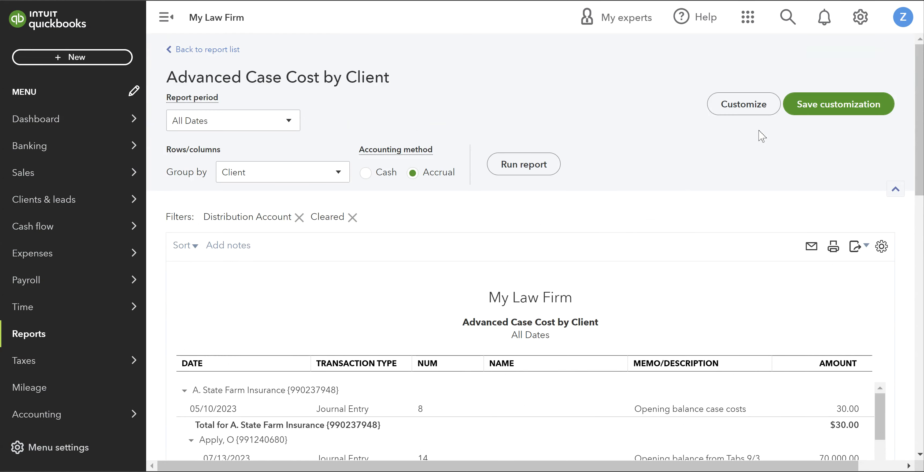
{"action": "left_click", "coordinate": [744, 103]}
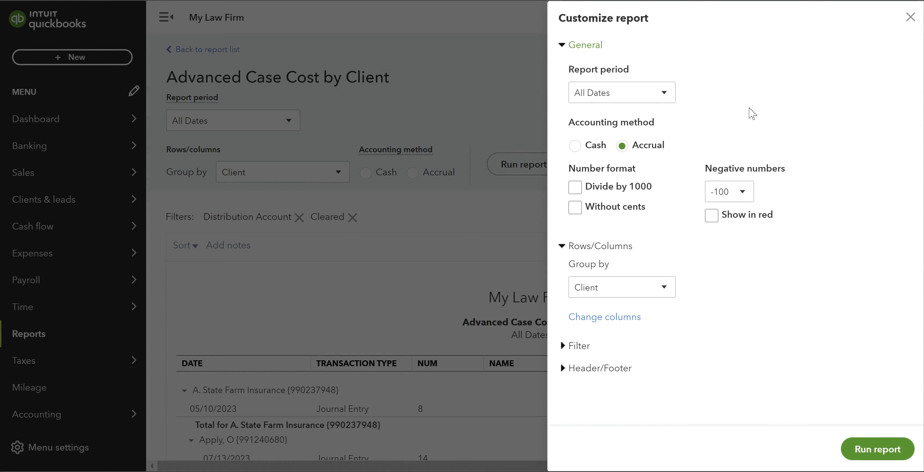
{"action": "mouse_move", "coordinate": [581, 365]}
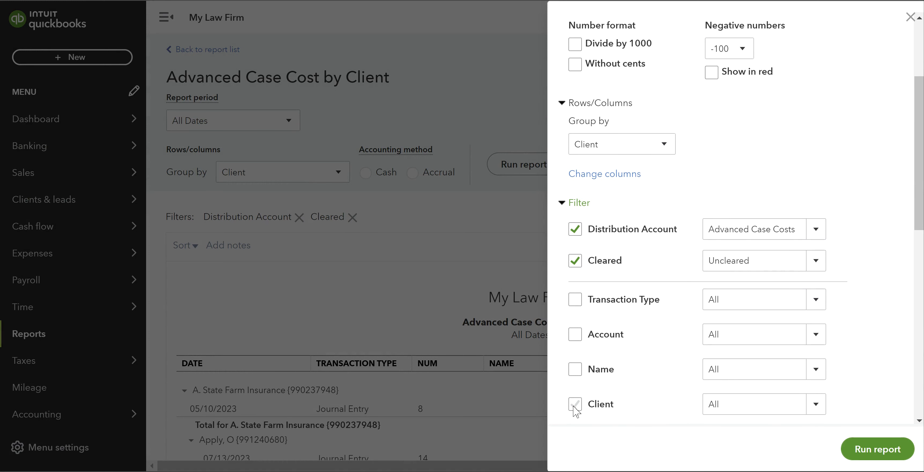
Filter the report to Nevada Personal Injury Client and rerun it.
{"action": "type", "text": "Nev"}
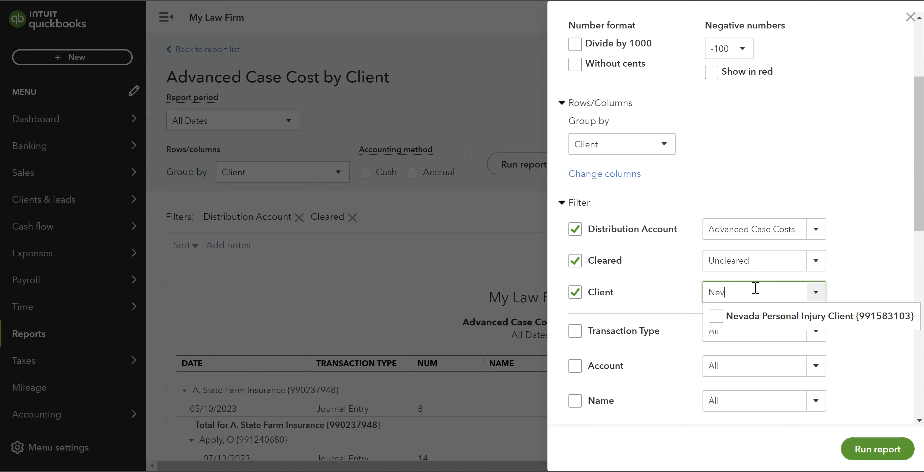
{"action": "left_click", "coordinate": [716, 316]}
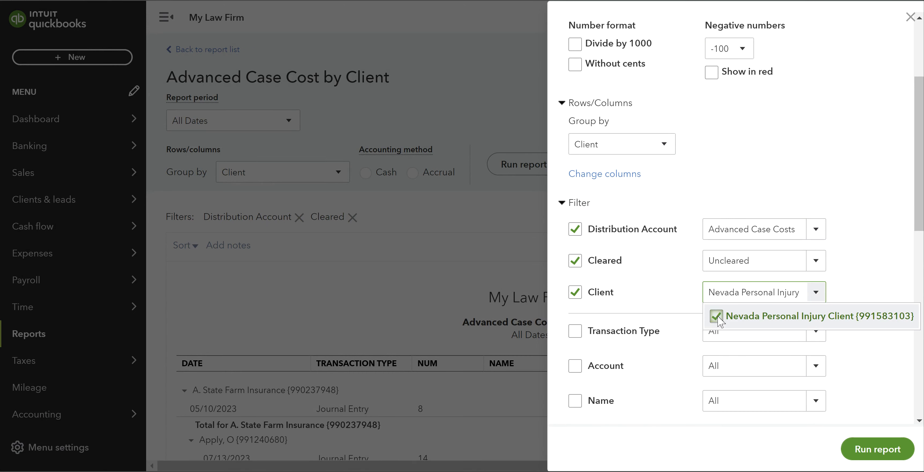
{"action": "left_click", "coordinate": [877, 449]}
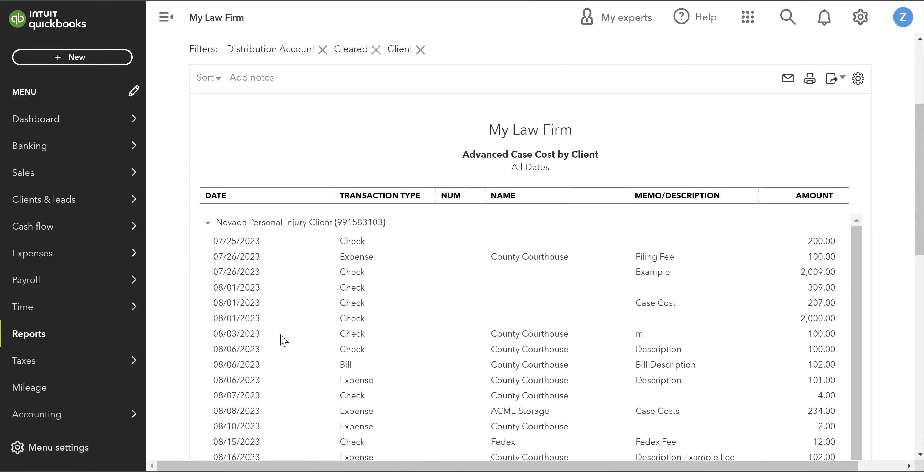
Review the filtered rows, then clear the Client filter to list every client again.
{"action": "scroll", "scroll_direction": "down", "scroll_amount": 3}
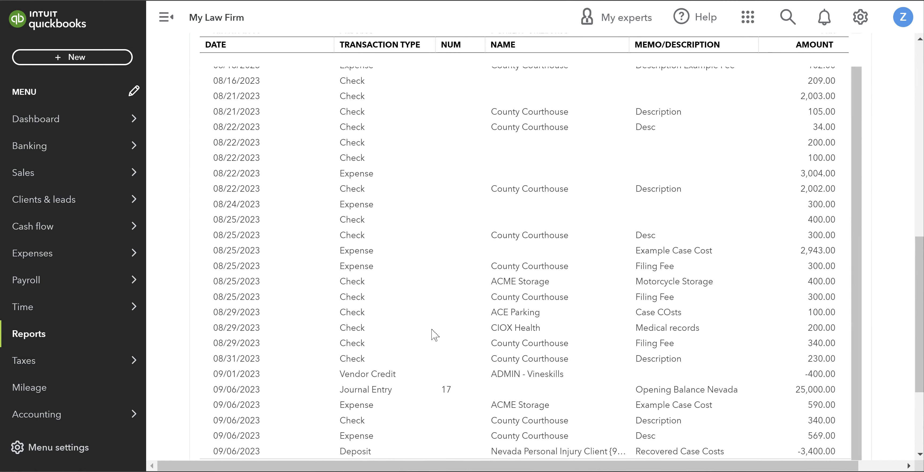
{"action": "scroll", "scroll_direction": "down", "scroll_amount": 3}
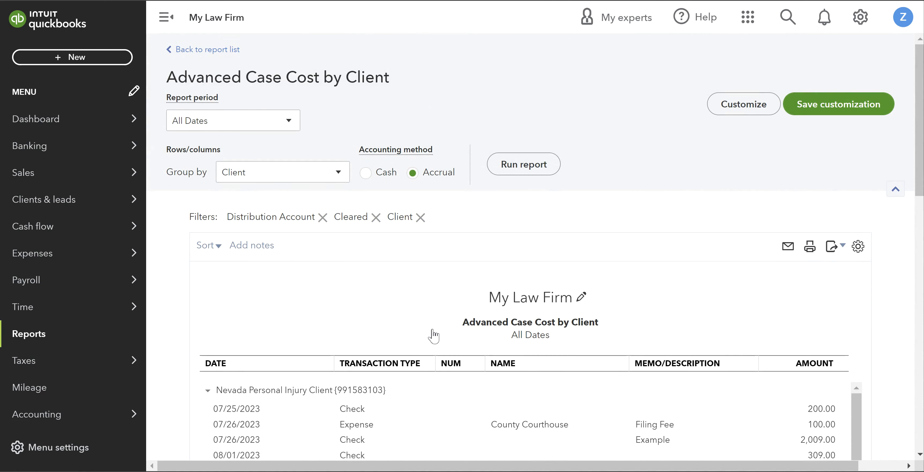
{"action": "mouse_move", "coordinate": [420, 221]}
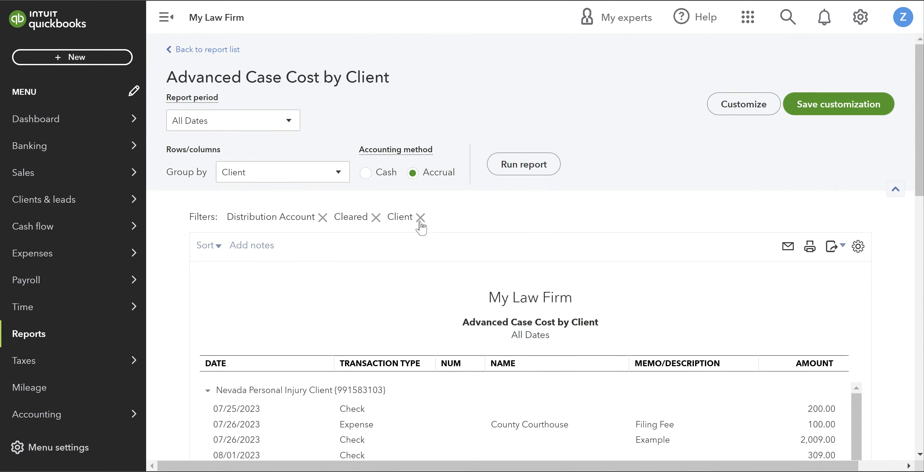
{"action": "left_click", "coordinate": [421, 217]}
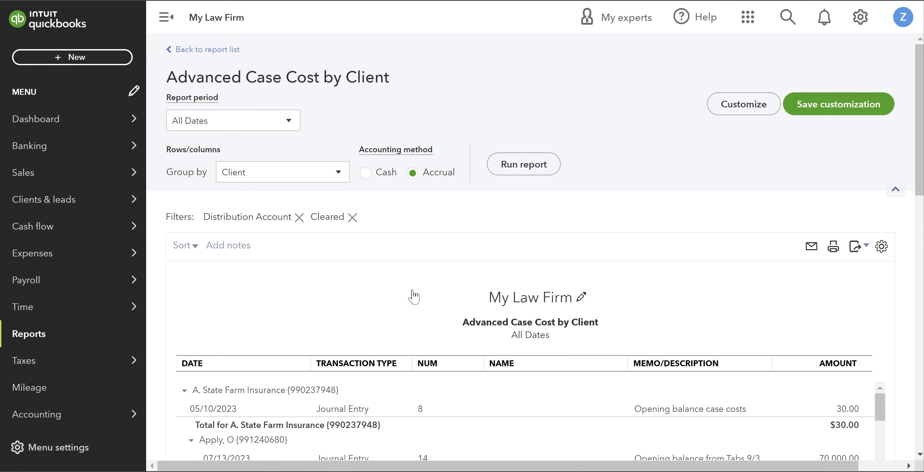
{"action": "mouse_move", "coordinate": [155, 132]}
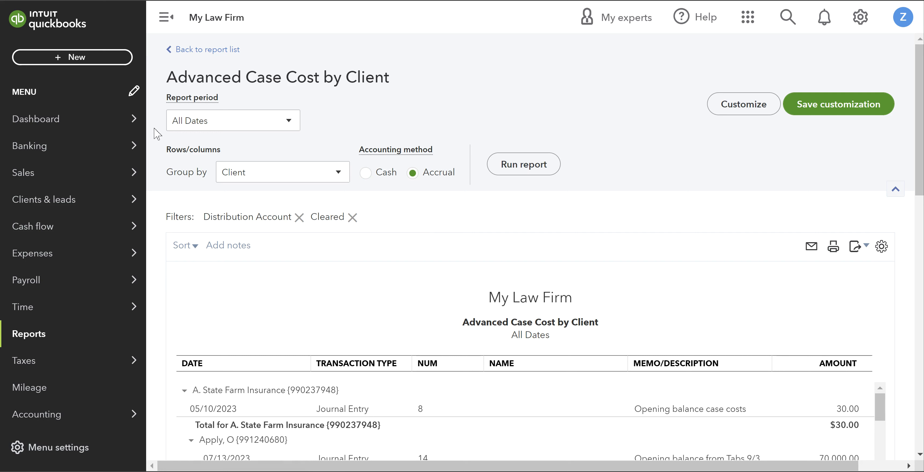